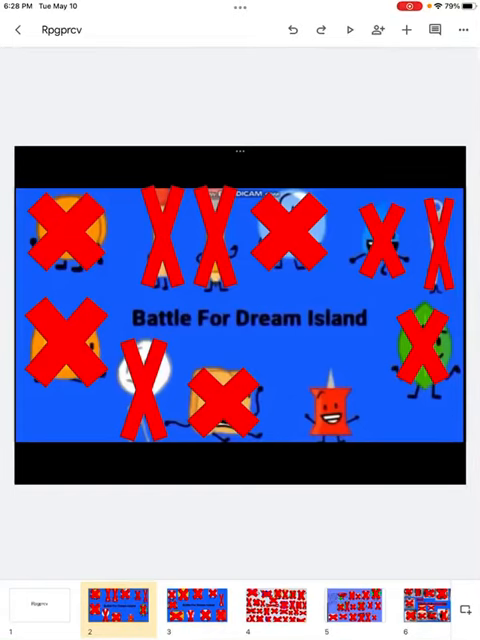
- Browse the filmstrip thumbnails toward slide 16 with the red panel and characters
left_click(196, 604)
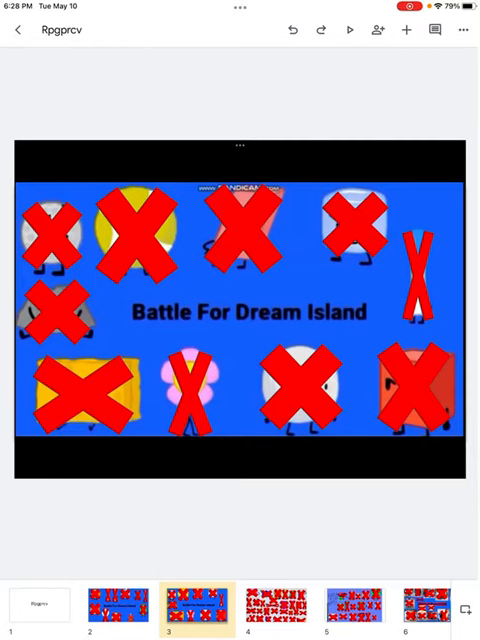
left_click(352, 604)
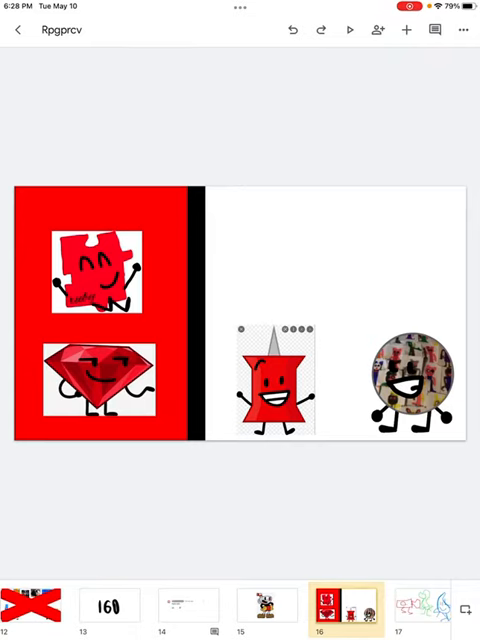
left_click(96, 272)
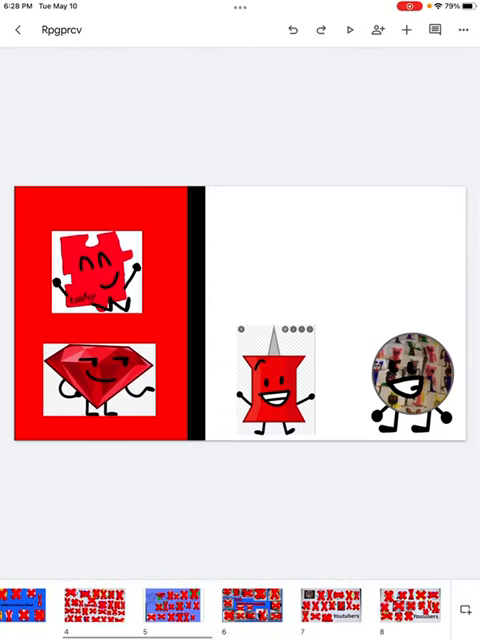
left_click(176, 600)
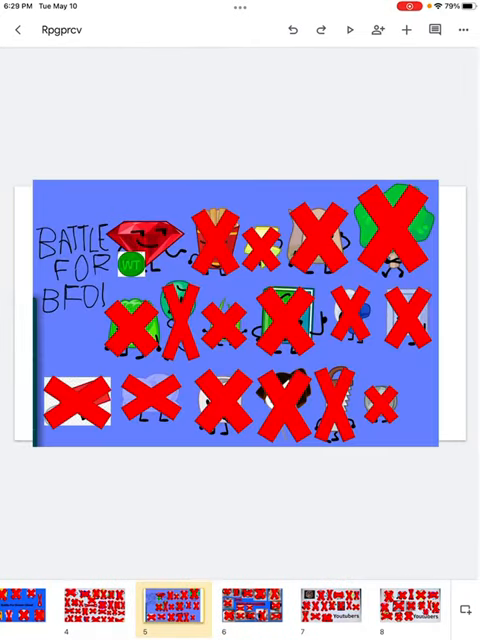
left_click(132, 262)
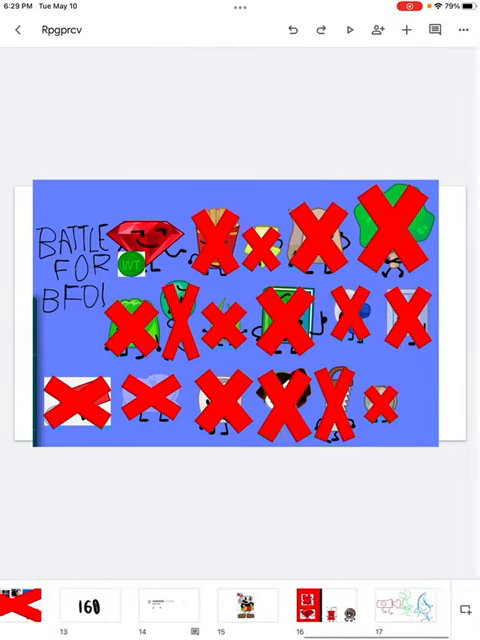
left_click(312, 604)
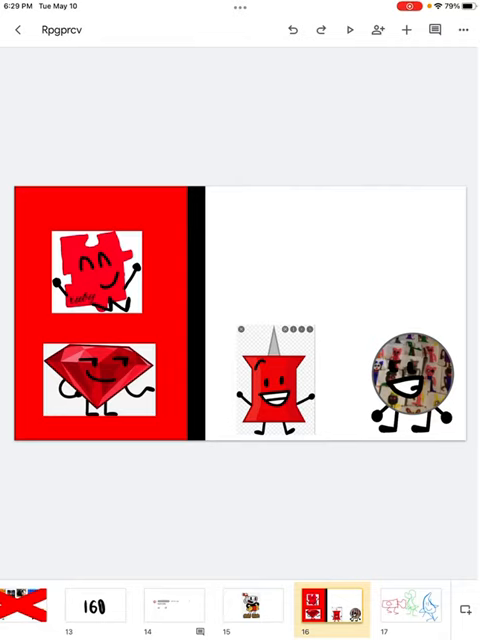
- Delete the jigsaw character from slide 16's red panel
left_click(96, 270)
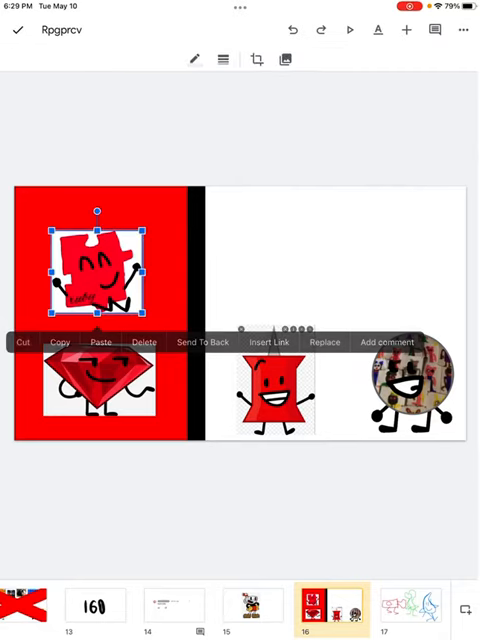
left_click(144, 342)
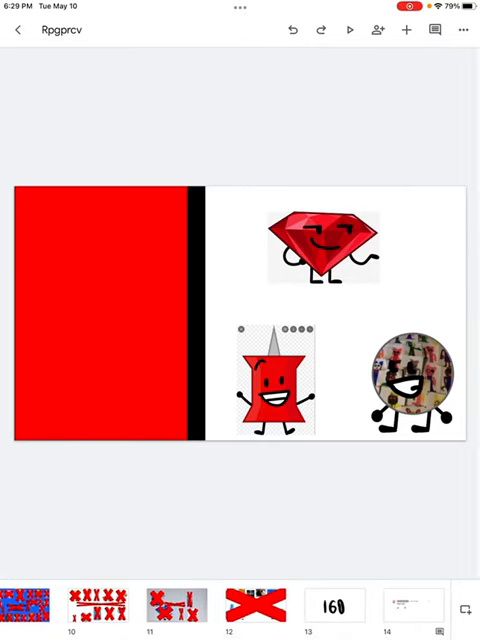
scroll("left", 3)
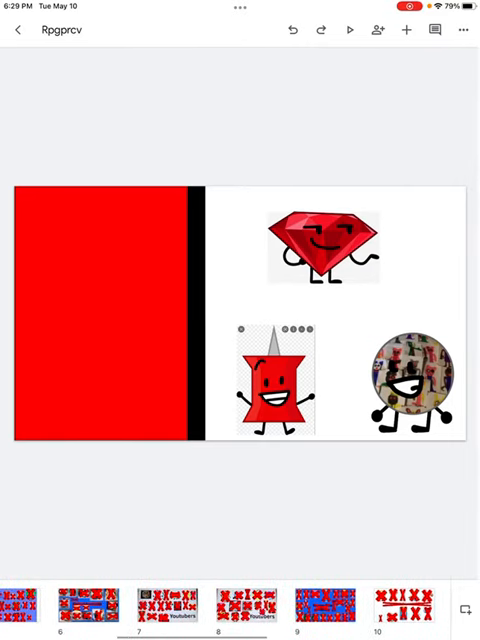
left_click(240, 602)
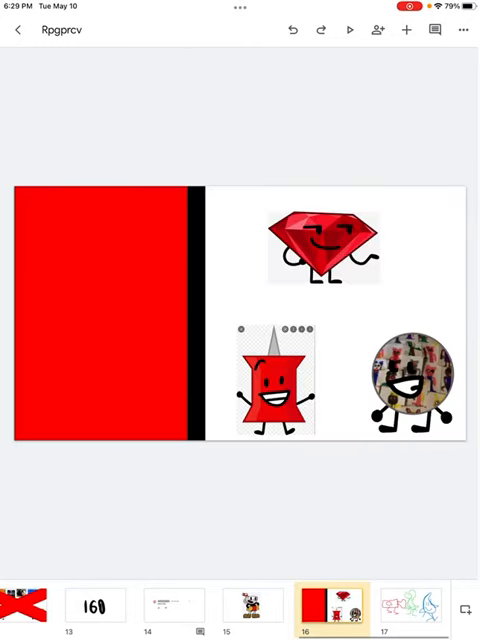
left_click(322, 244)
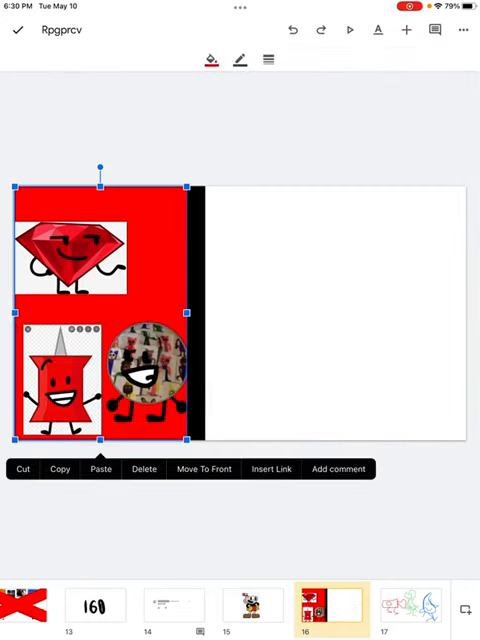
- Recolor the left panel green and select the cookie sitting on it
left_click(210, 60)
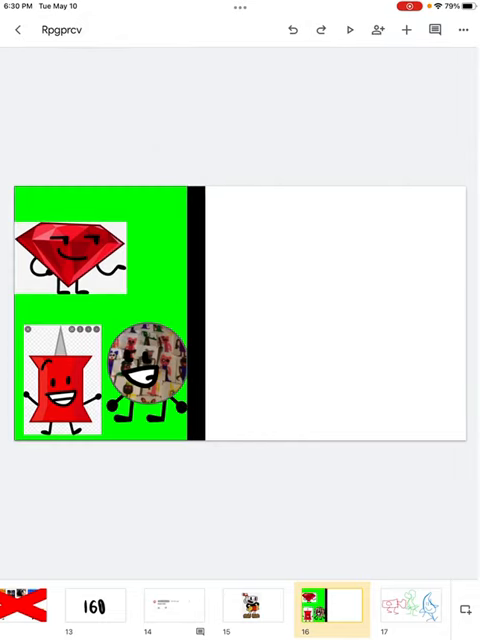
left_click(144, 380)
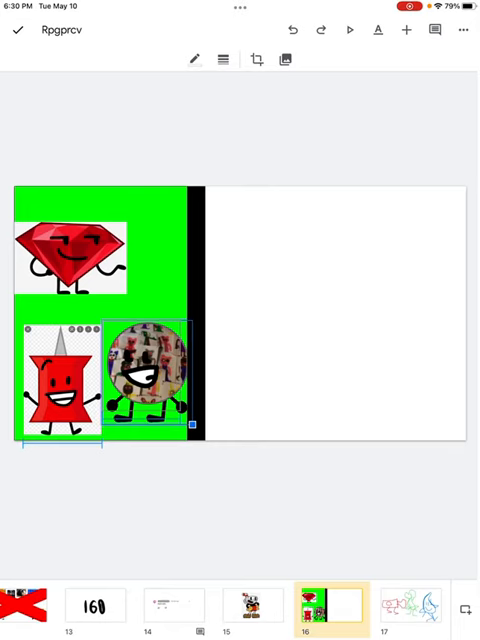